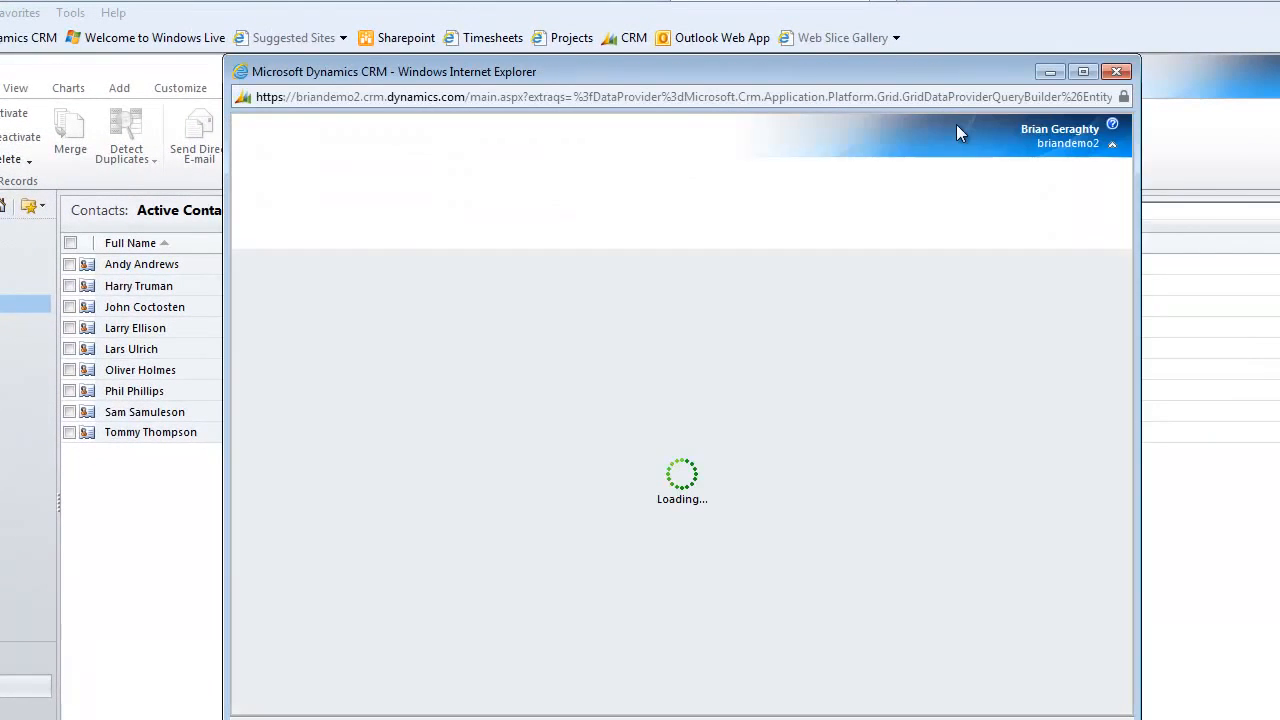
mouse_move(1024, 215)
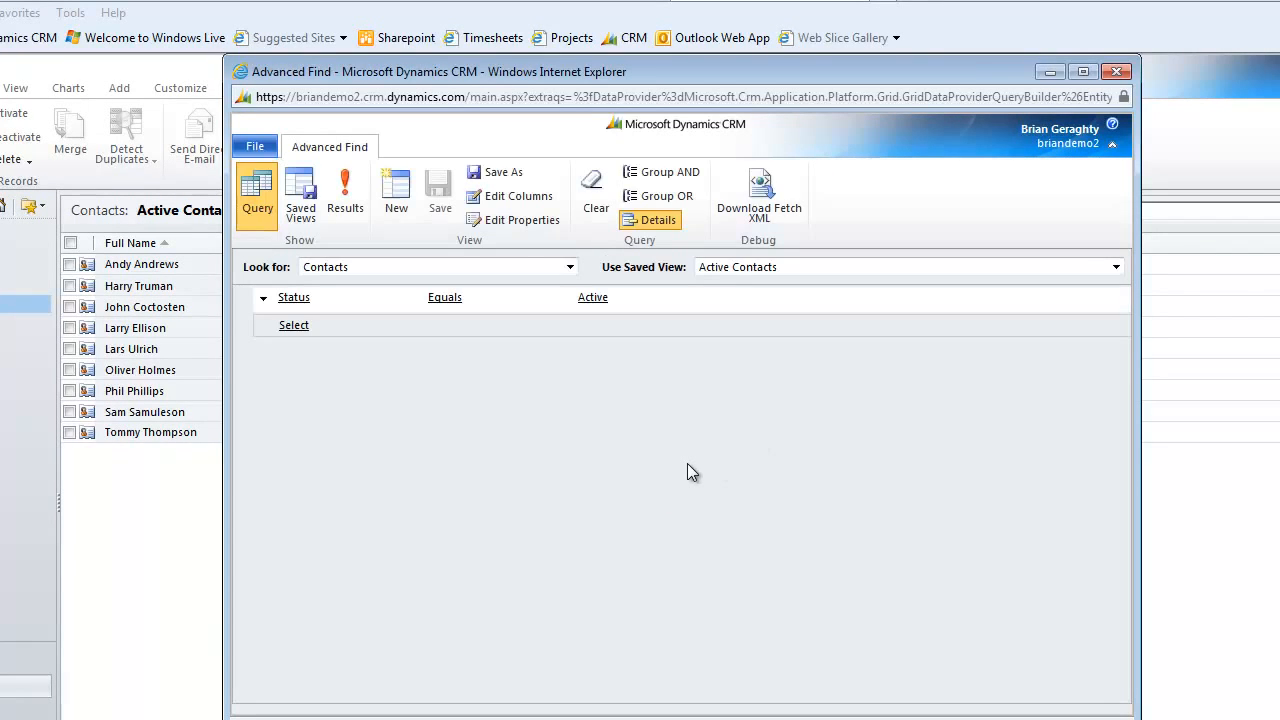
mouse_move(633, 428)
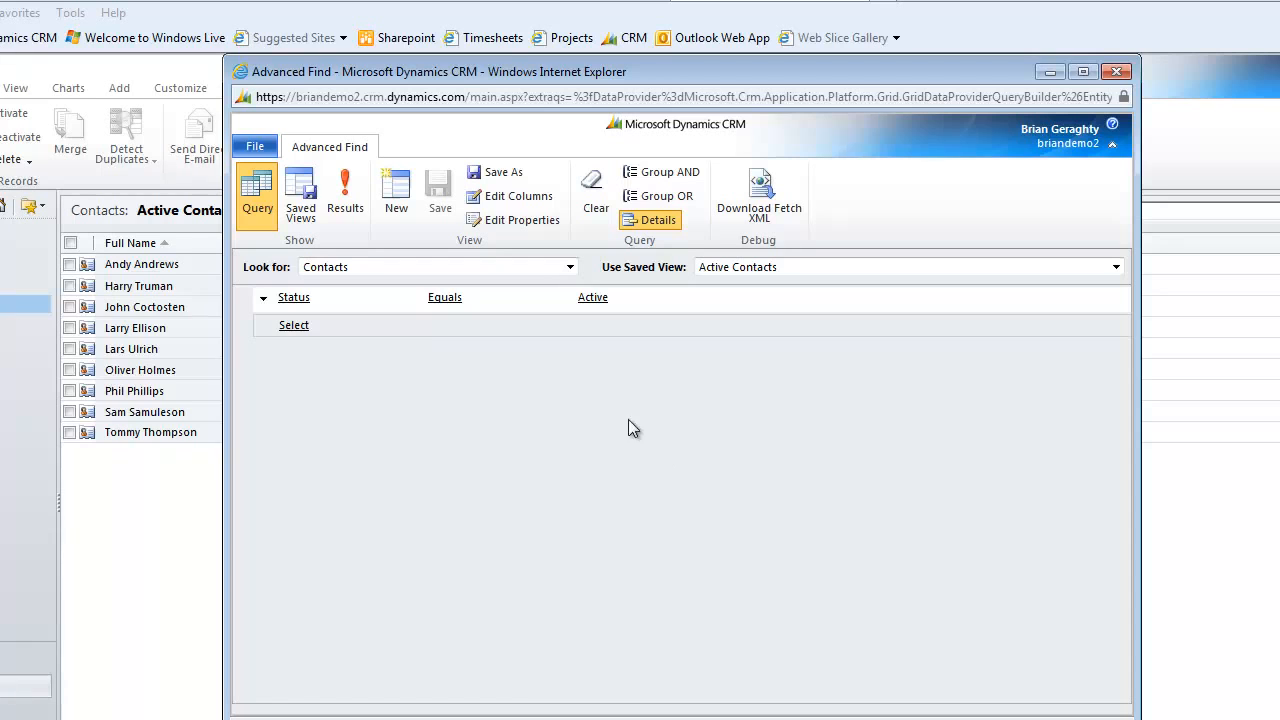
mouse_move(561, 411)
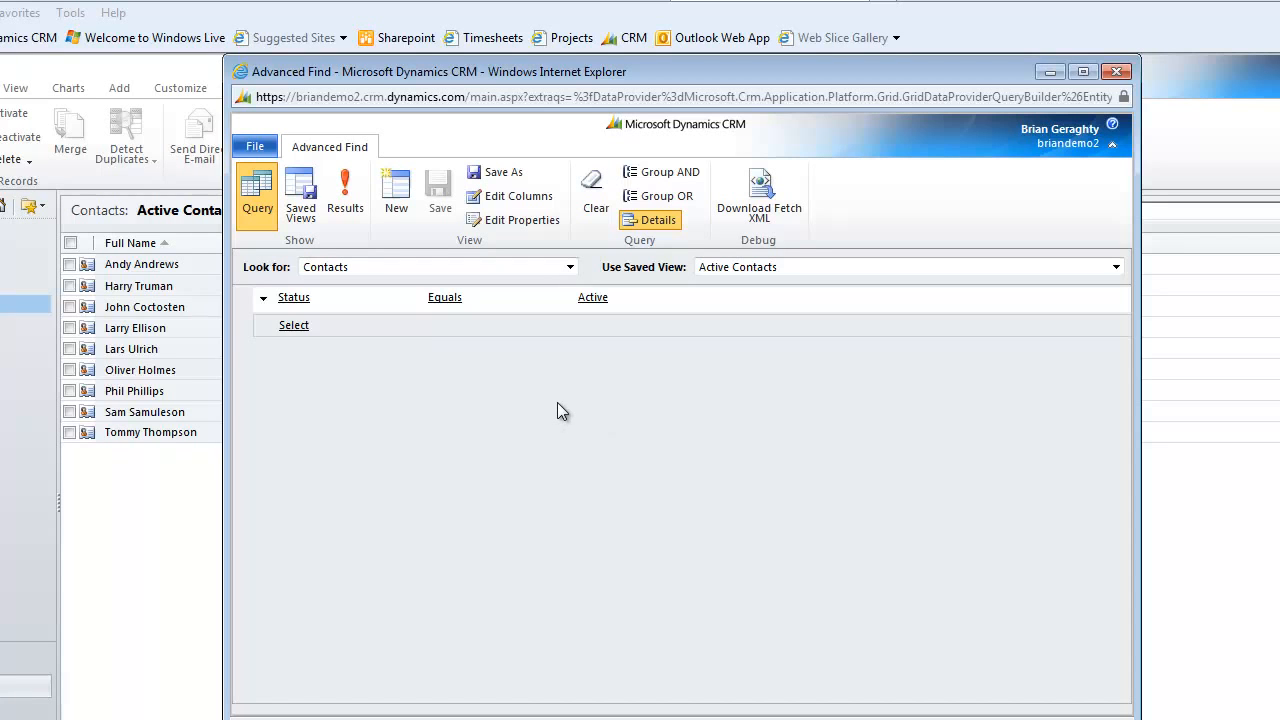
Add a Created On condition set to Last X Weeks with value 2
click(293, 325)
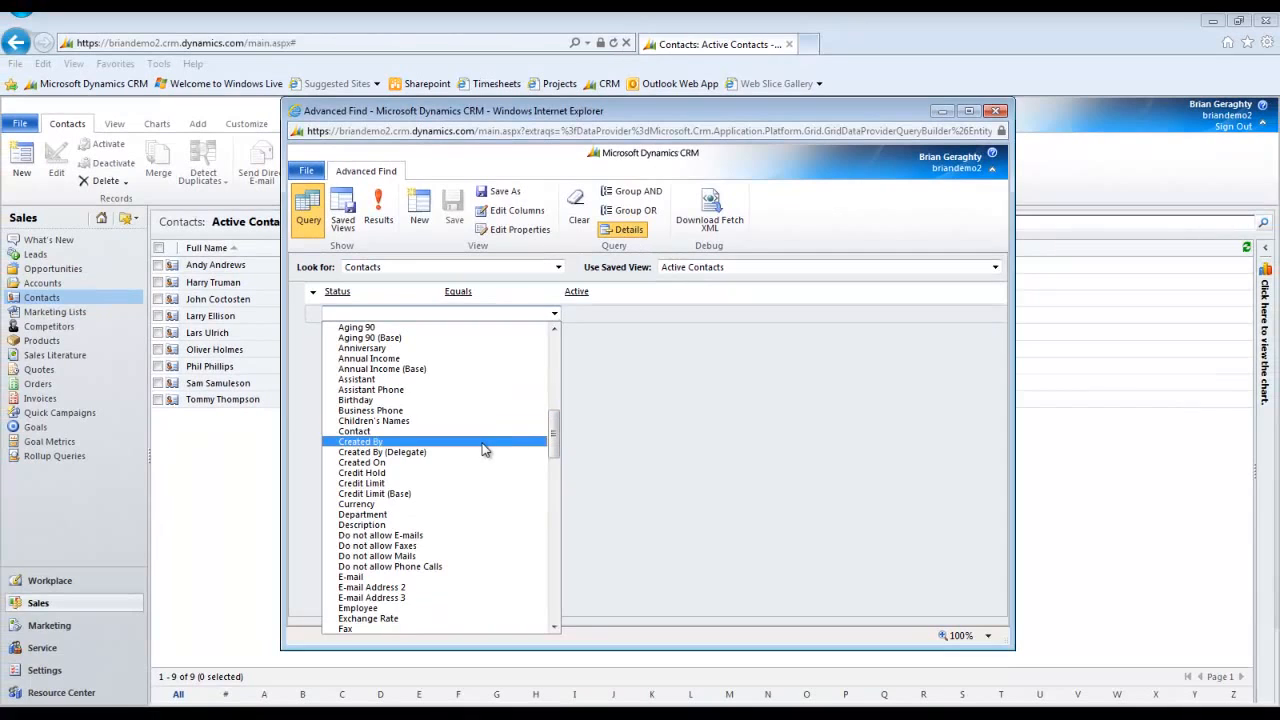
click(361, 462)
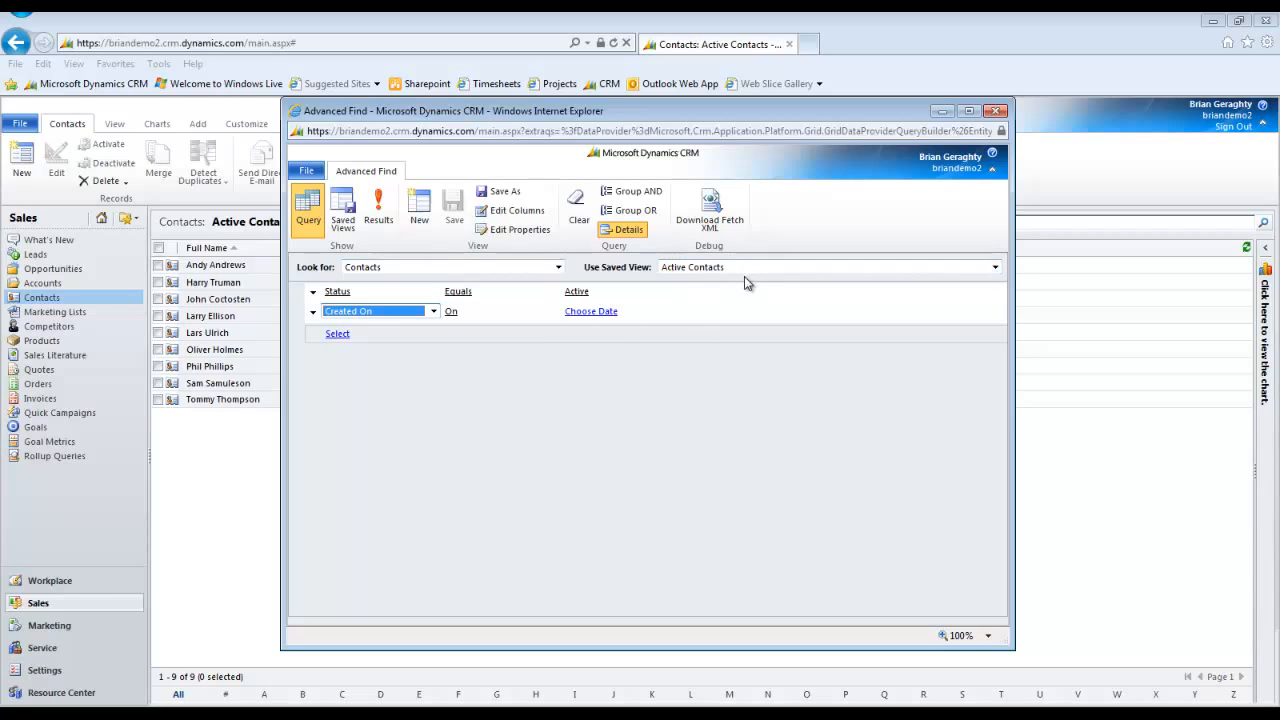
mouse_move(723, 315)
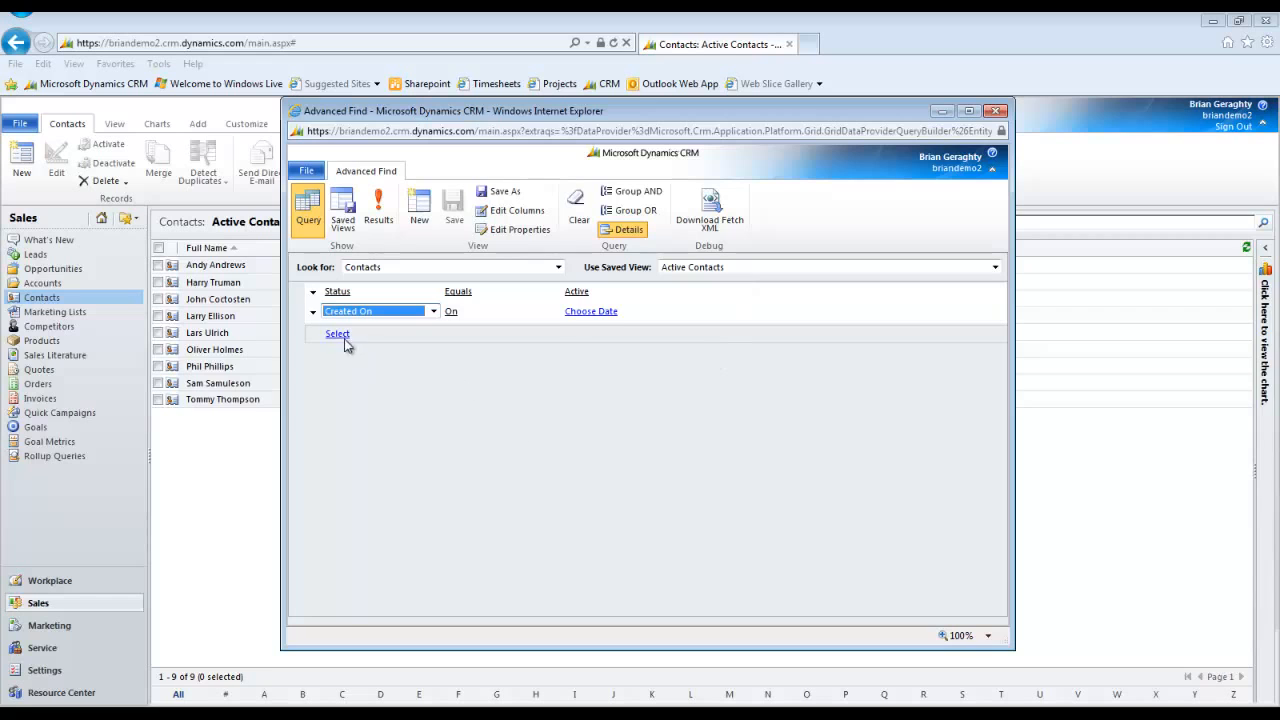
mouse_move(495, 345)
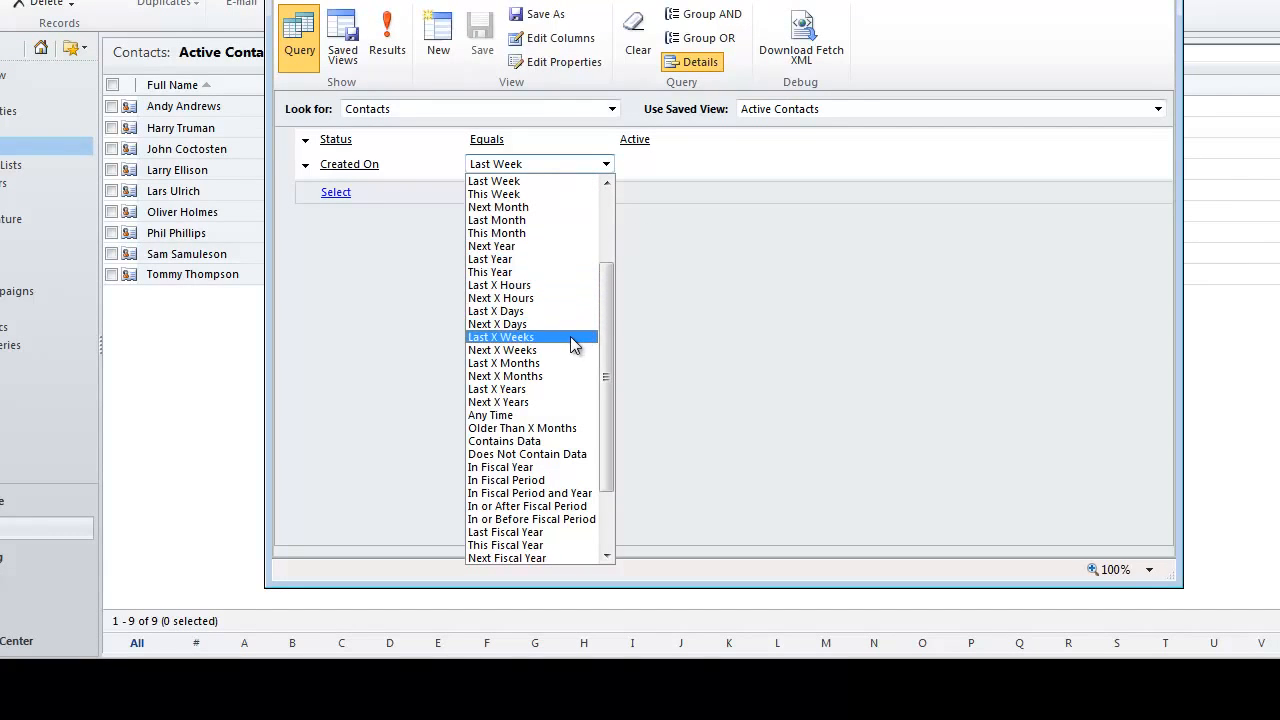
click(501, 336)
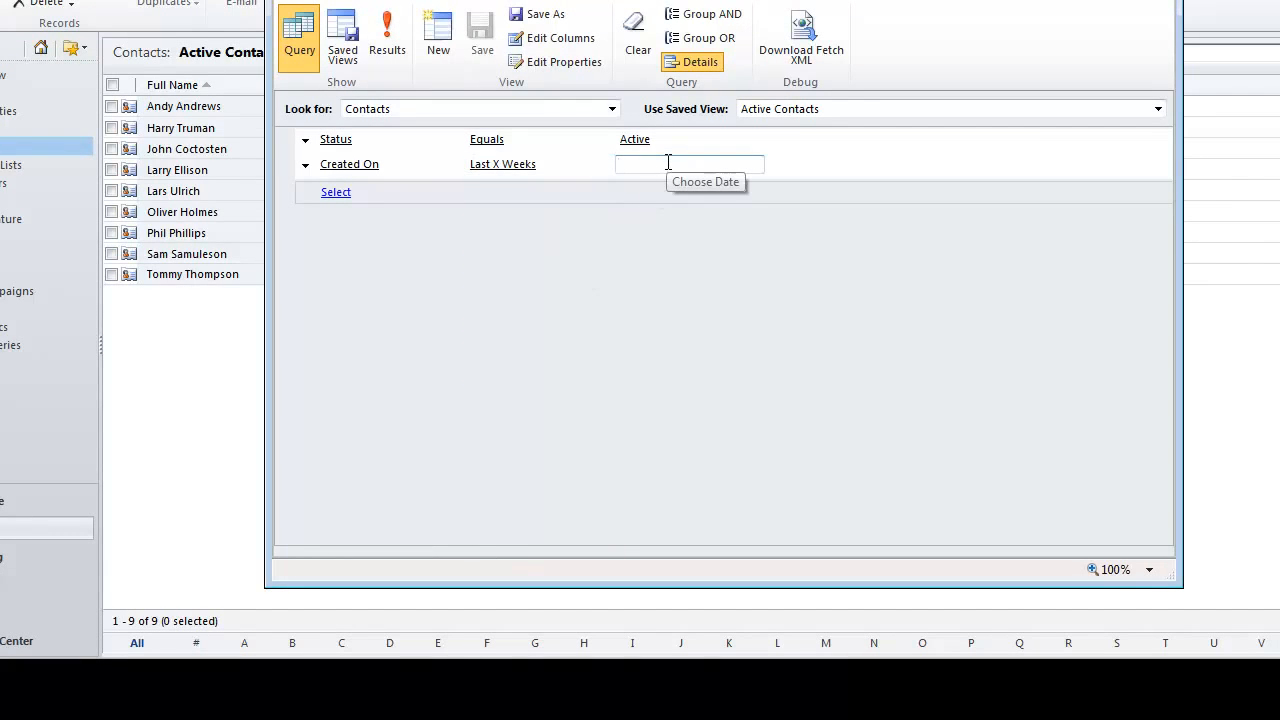
text(2)
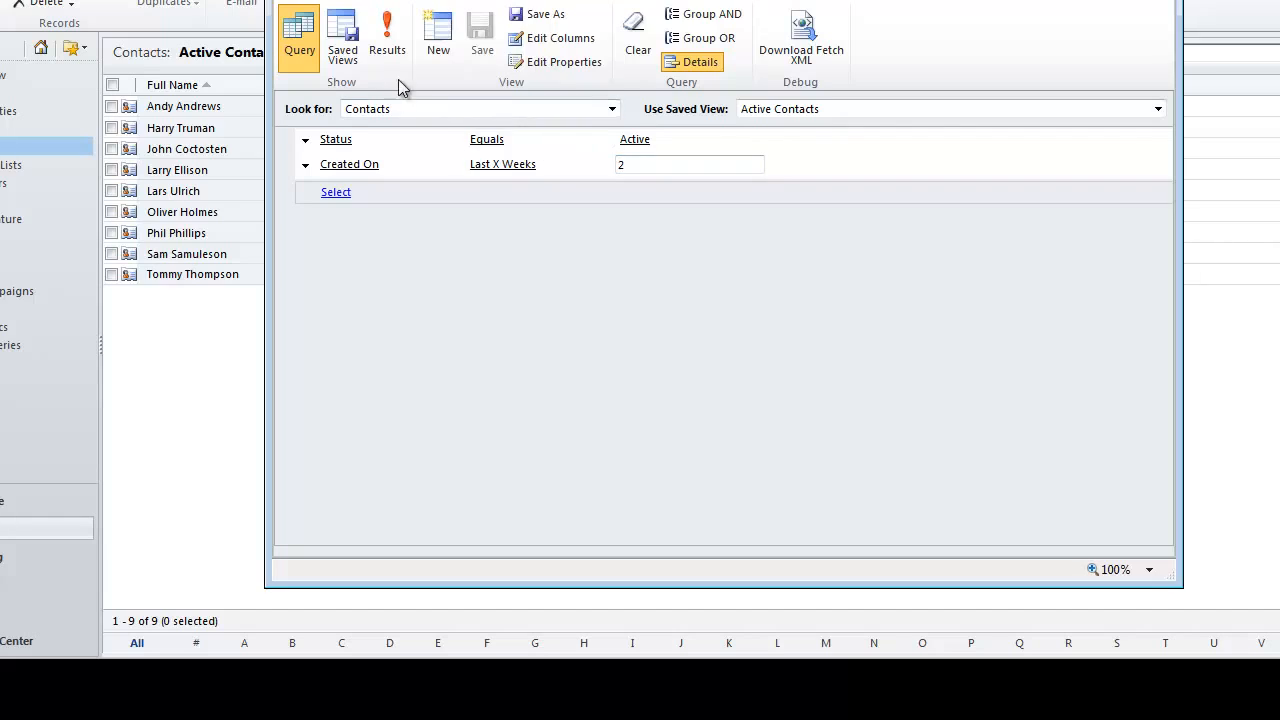
Save the query as the view 'Active Contacts created within the last two weeks'
click(387, 35)
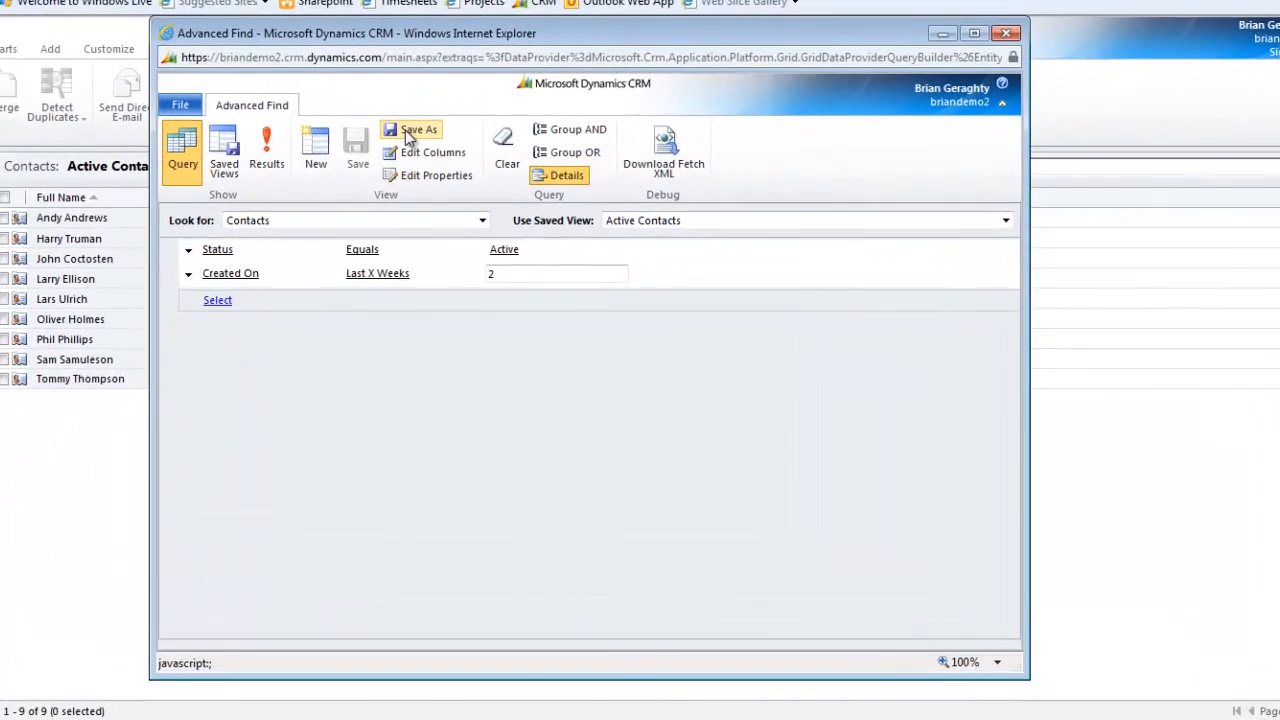
click(417, 130)
text(Active Contacts created w)
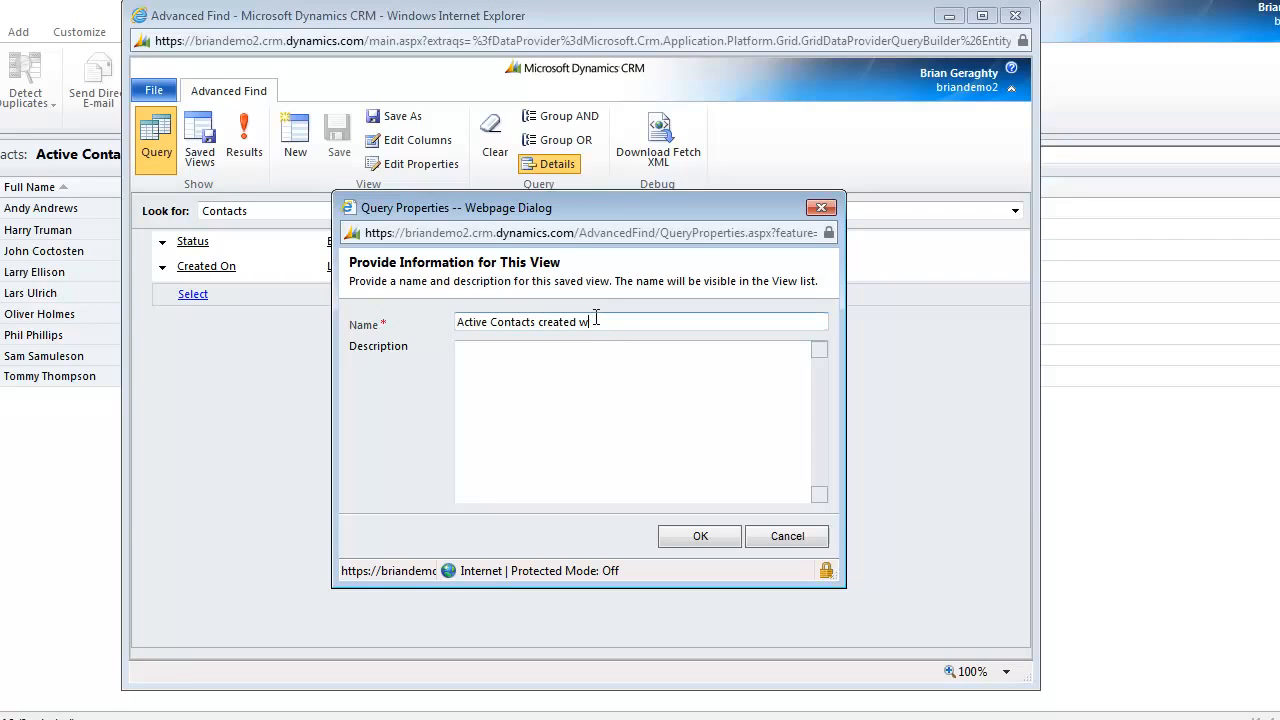
text(ithin the last two weeks)
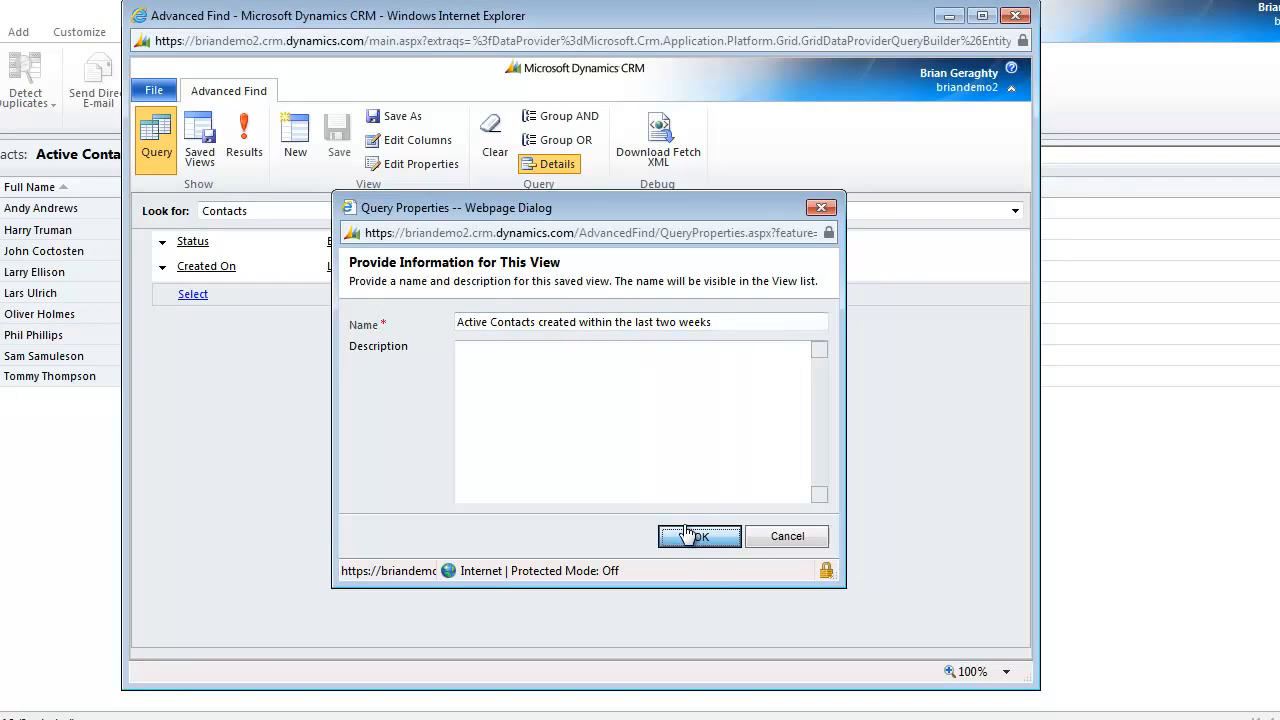
click(699, 536)
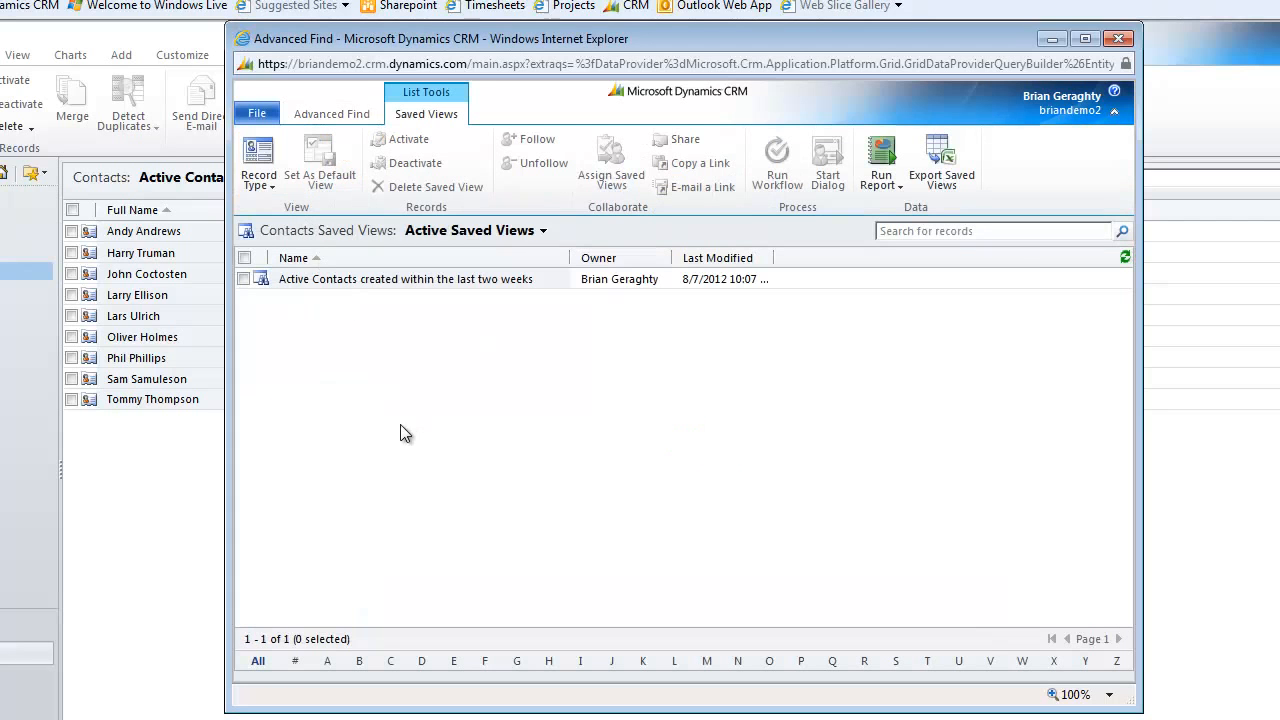
mouse_move(365, 333)
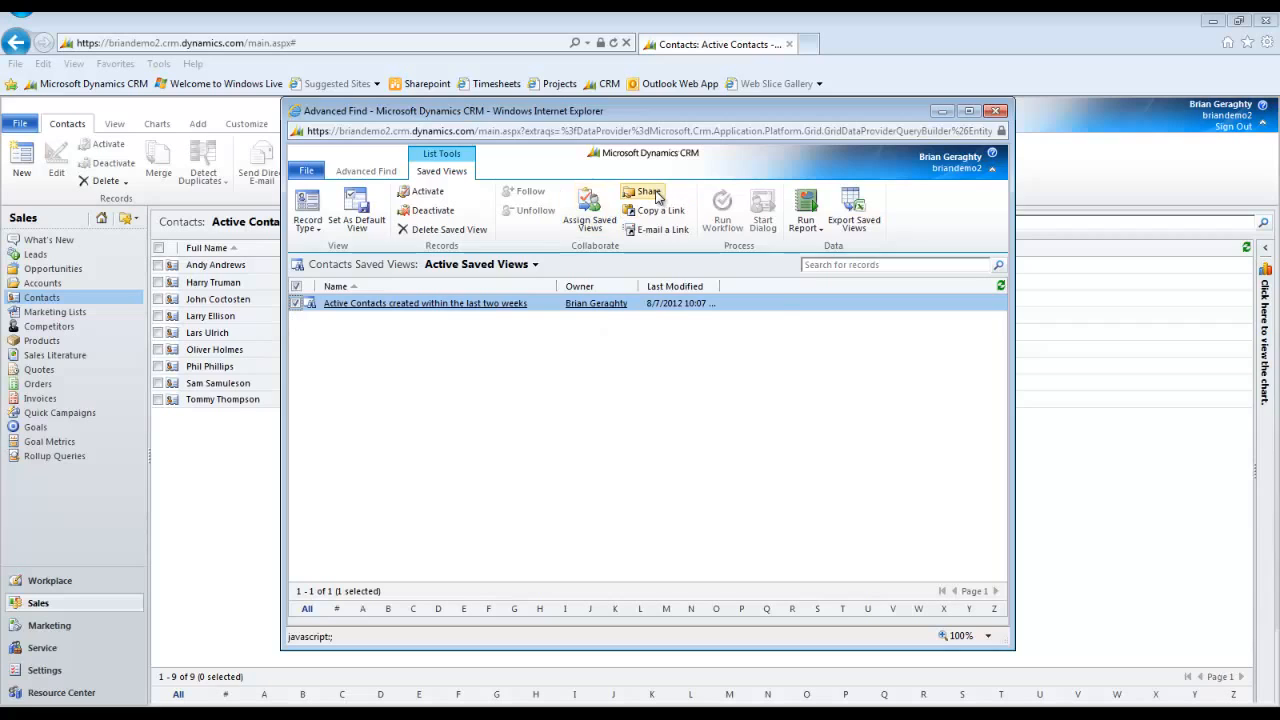
Share the saved view with the briendemo2 team via a Team lookup
click(647, 197)
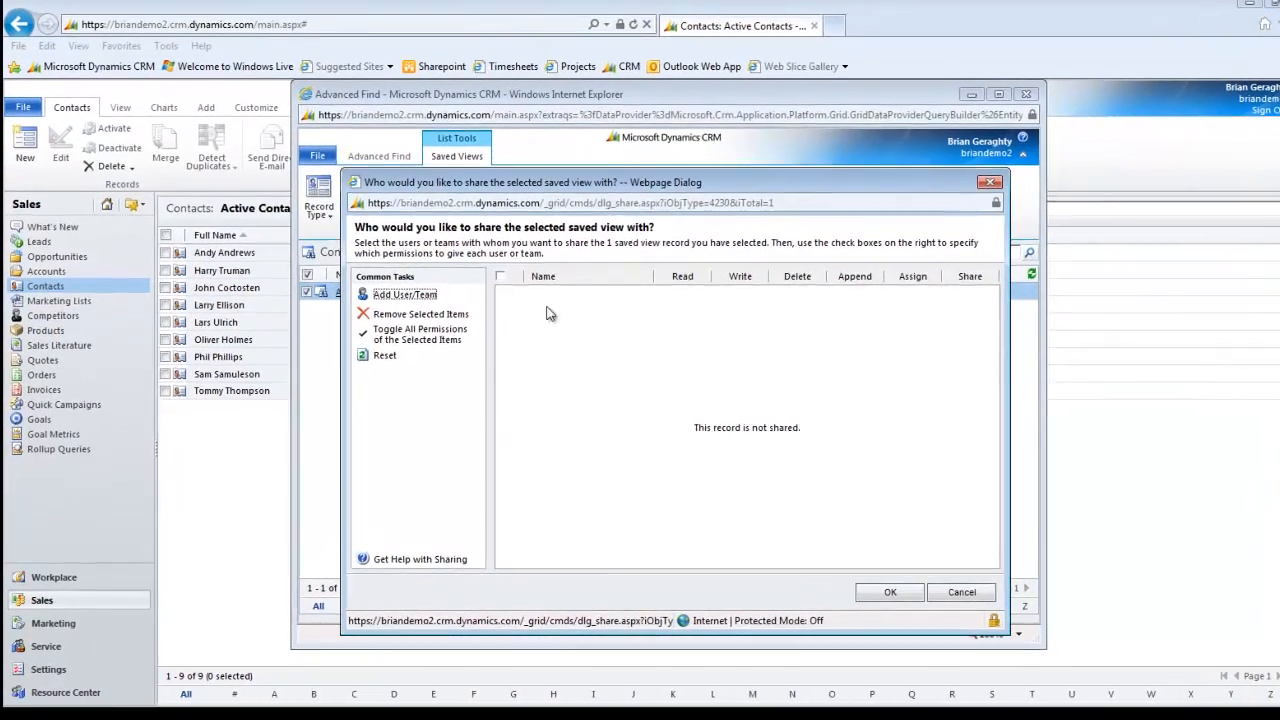
click(404, 294)
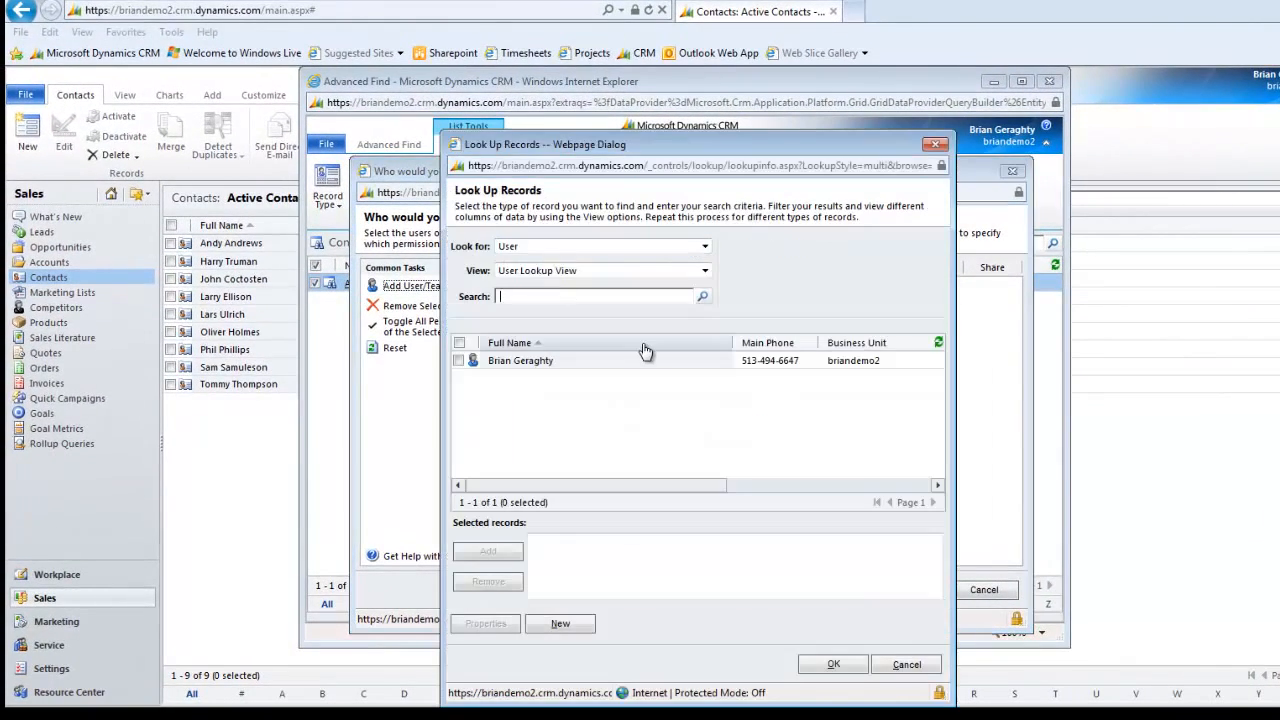
click(705, 246)
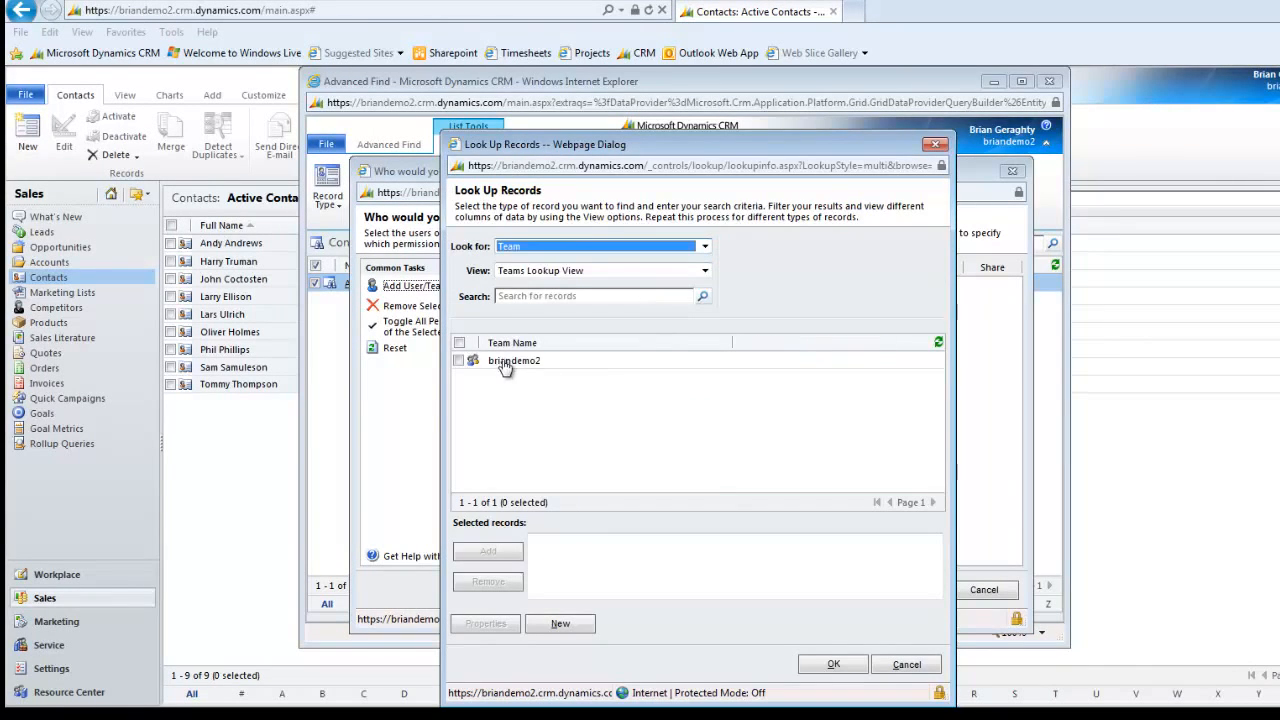
click(513, 360)
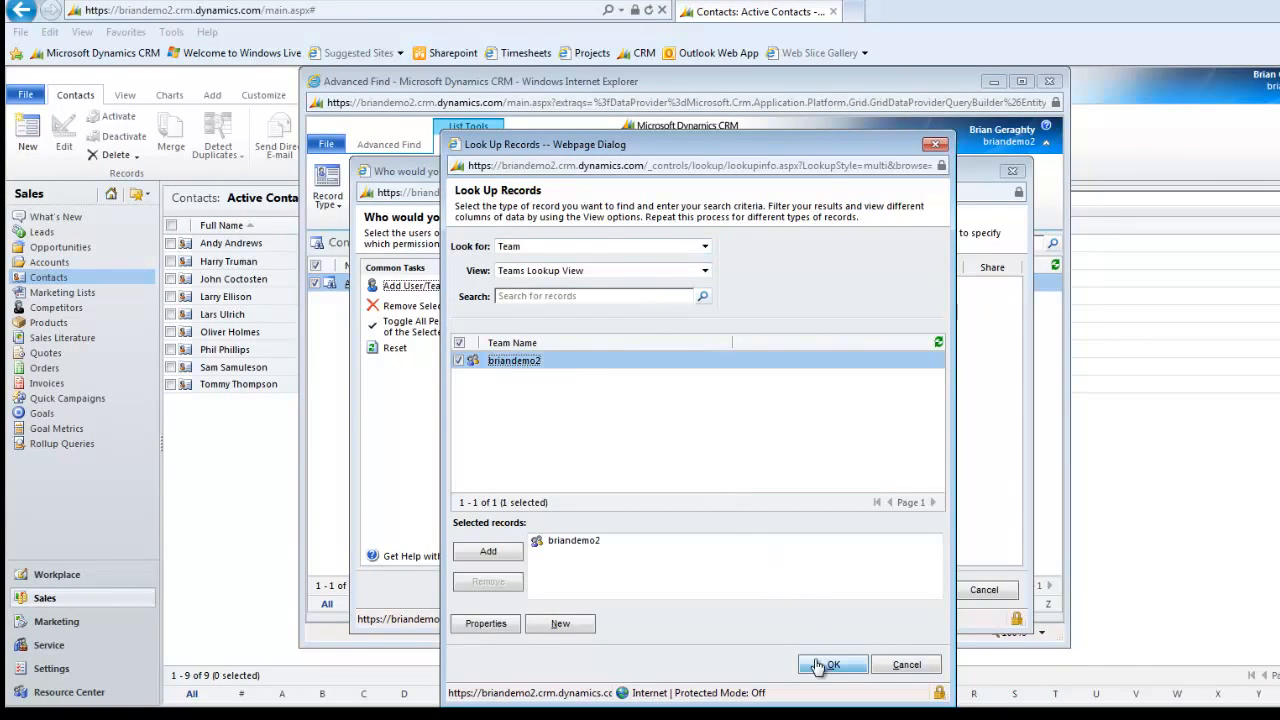
click(833, 664)
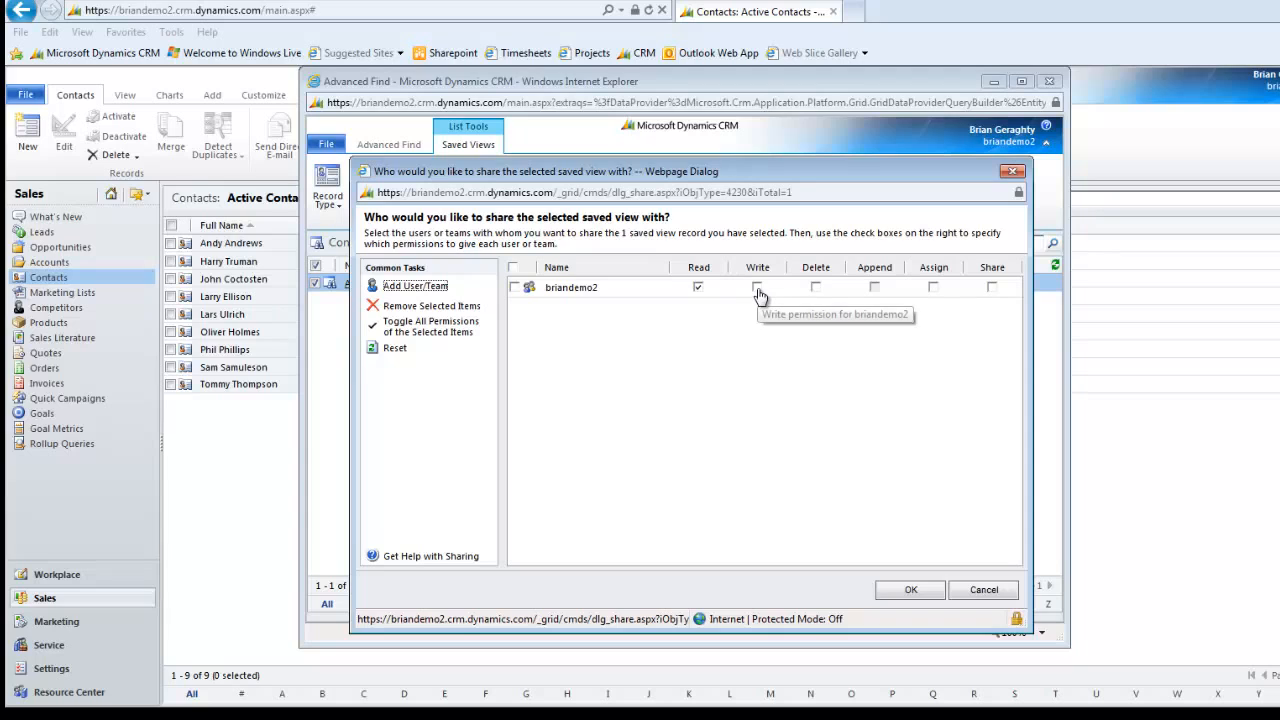
Grant briendemo2 Write permission alongside Read and confirm the share
click(757, 287)
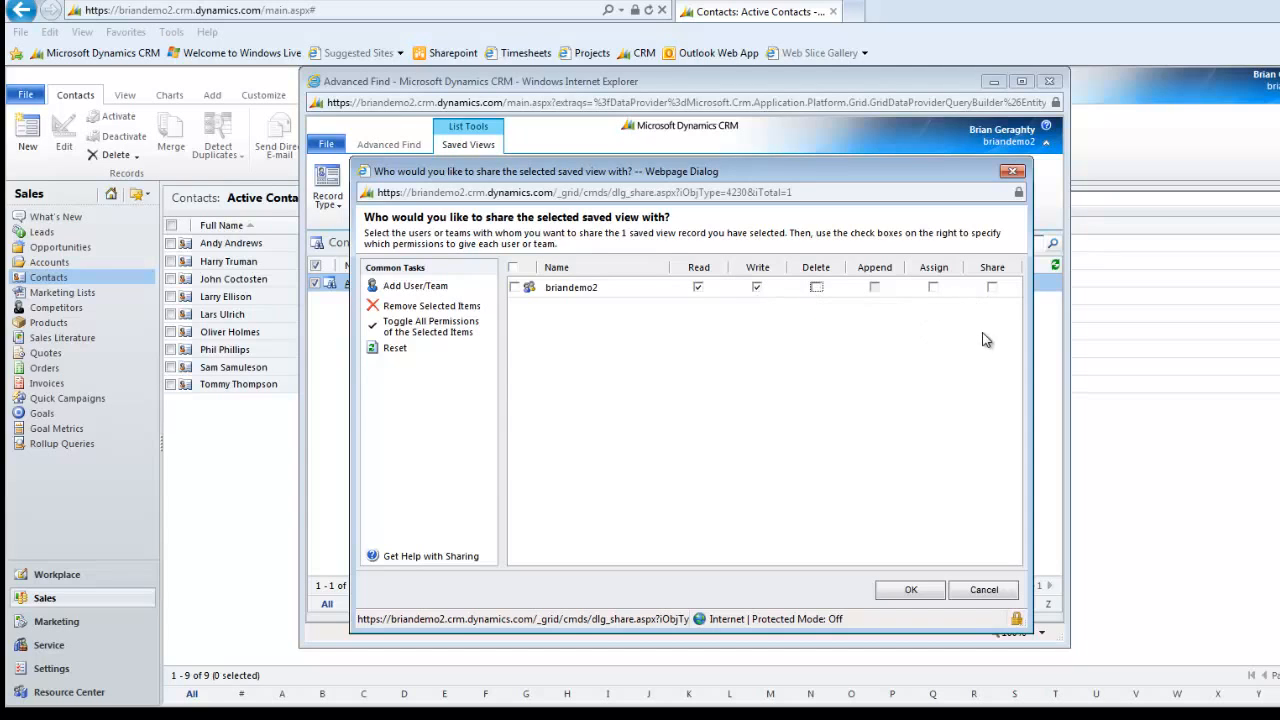
mouse_move(701, 480)
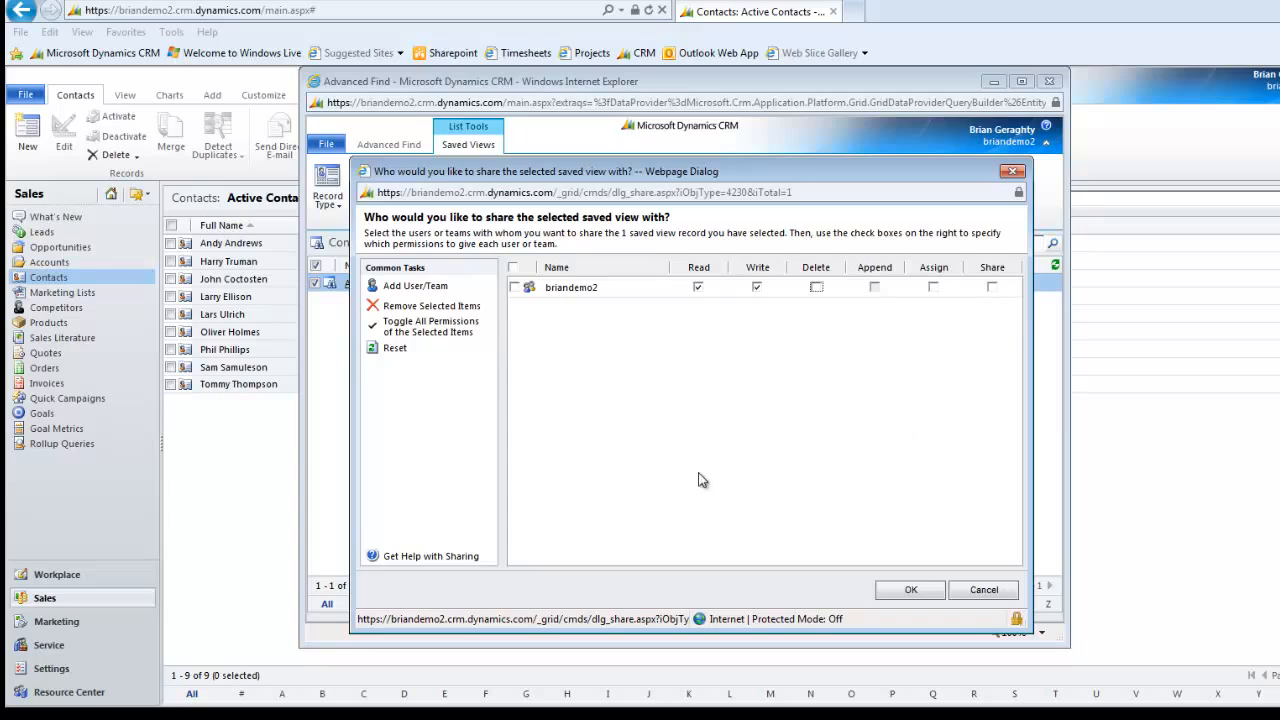
mouse_move(718, 427)
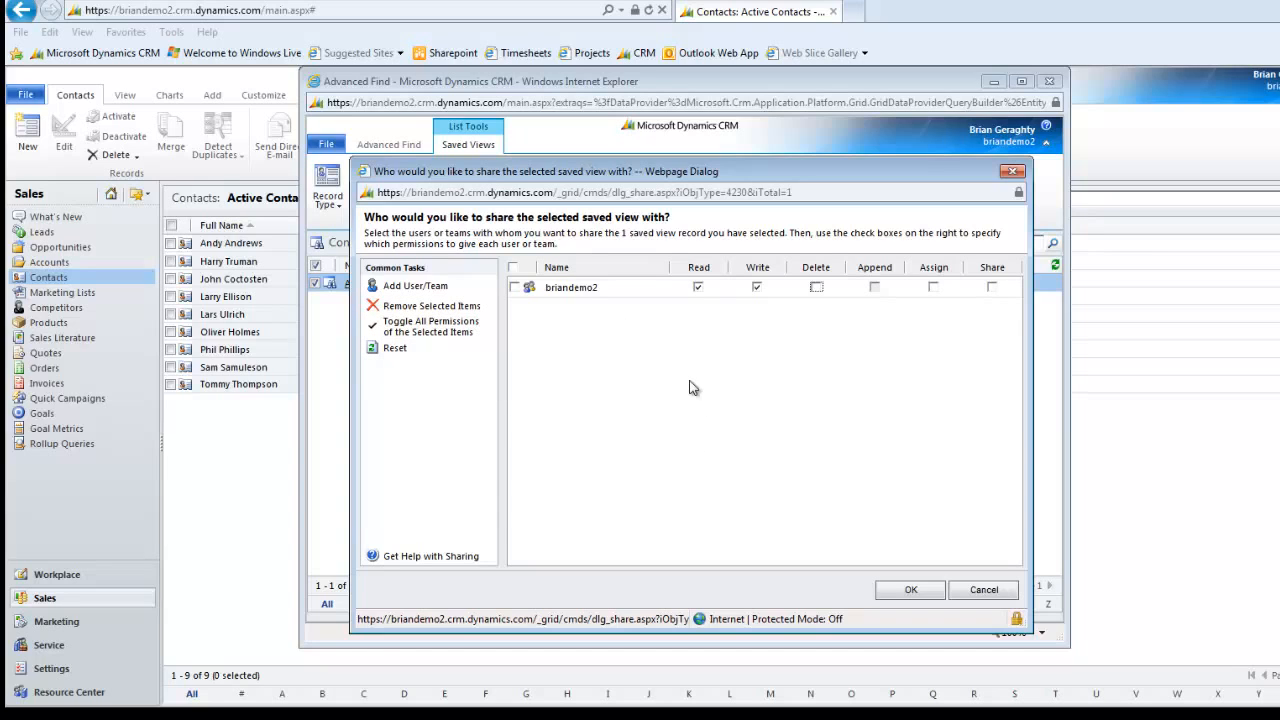
mouse_move(910, 589)
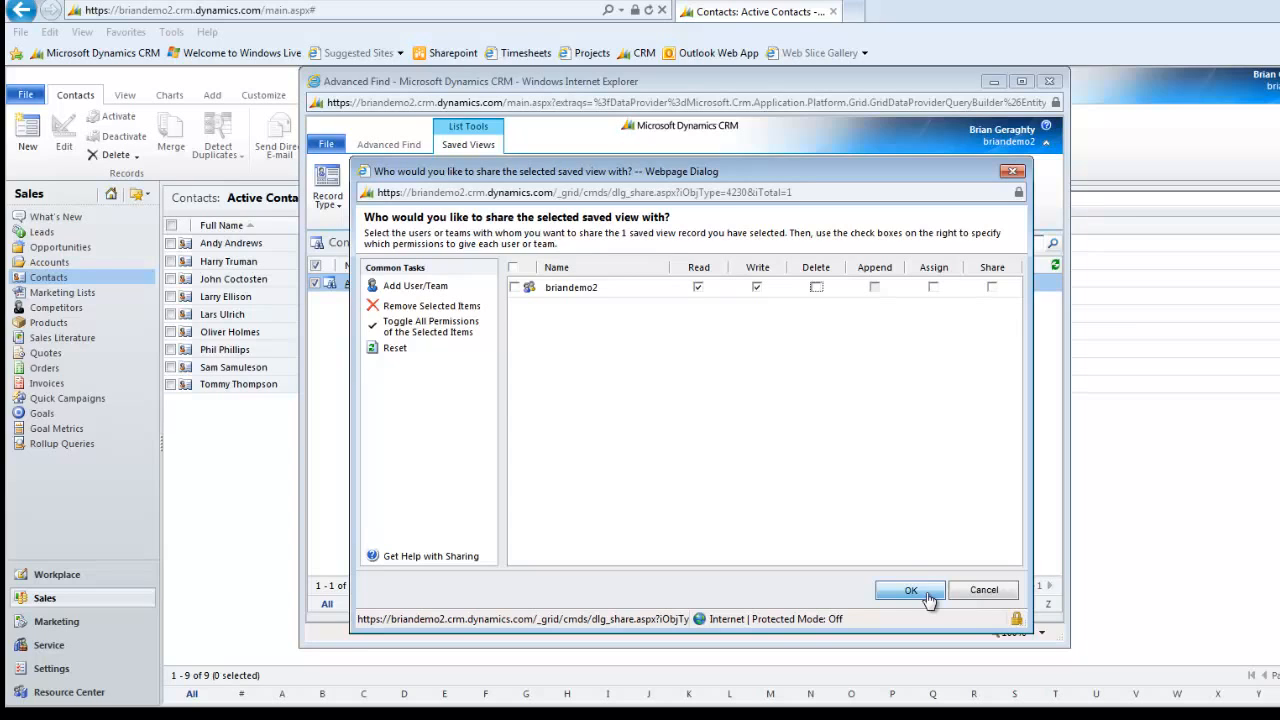
mouse_move(935, 595)
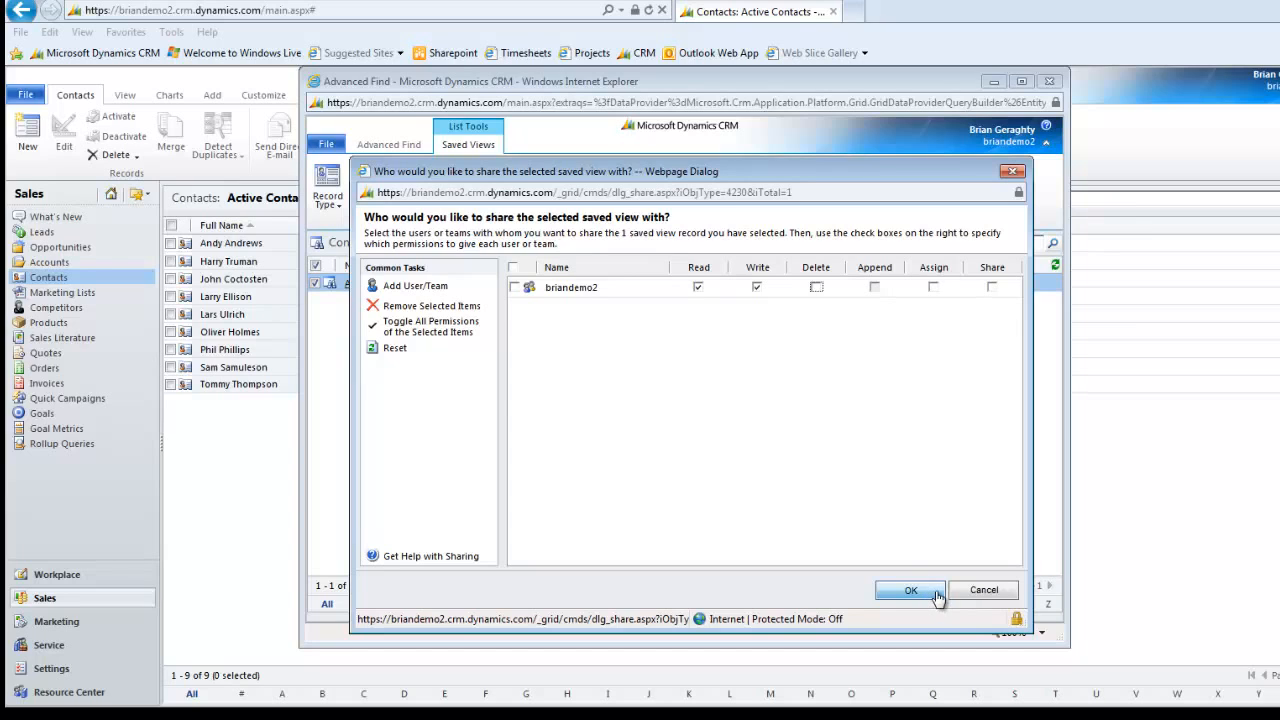
click(909, 589)
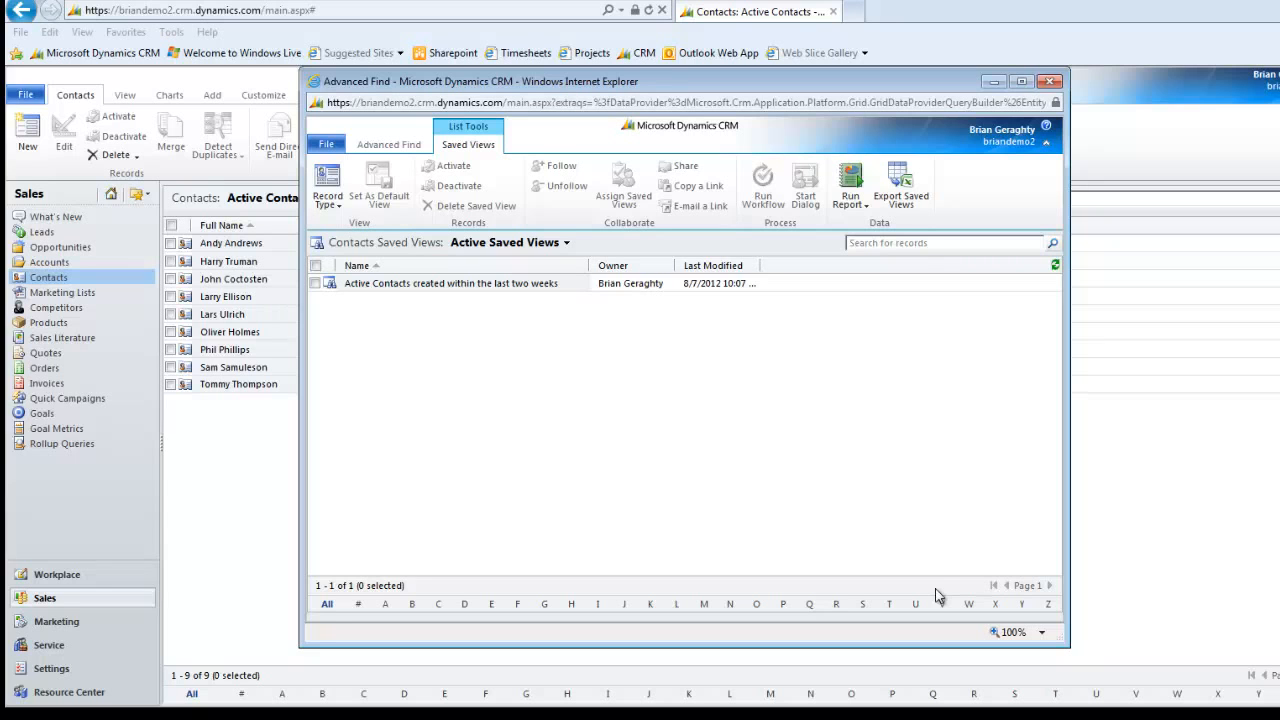
mouse_move(783, 485)
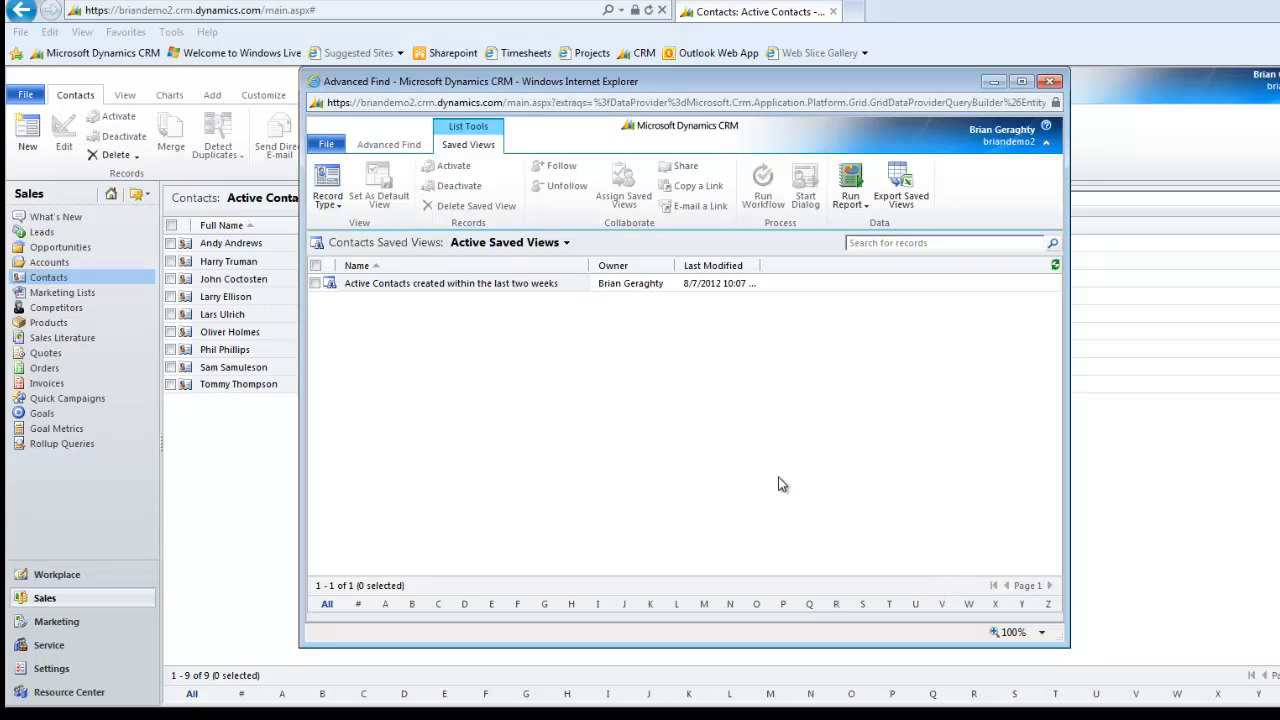